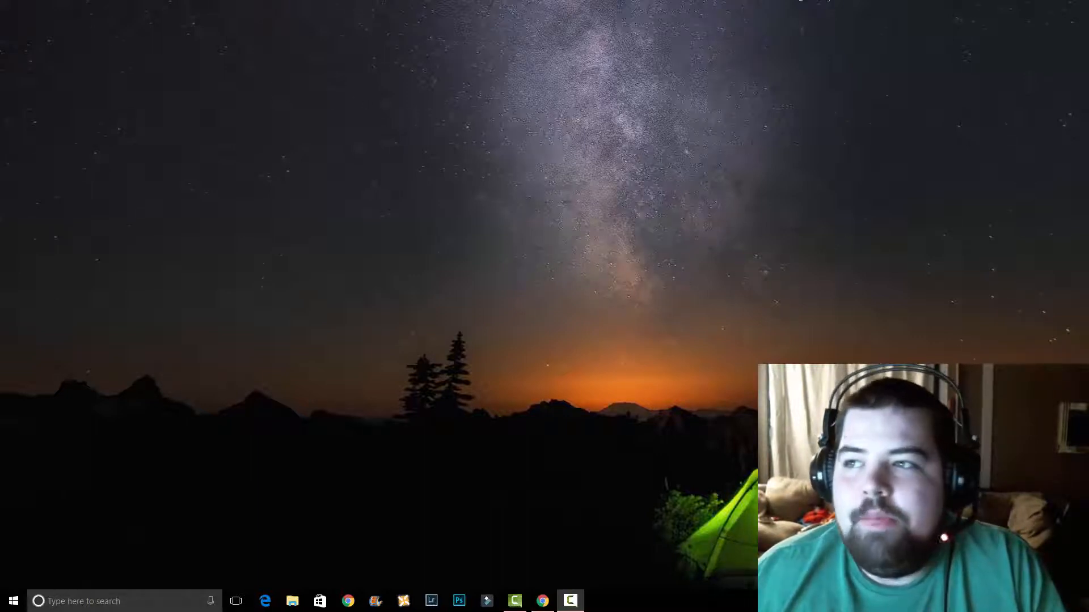
Step: Launch Google Chrome from the taskbar to reach the Laravel installation docs
left_click(542, 601)
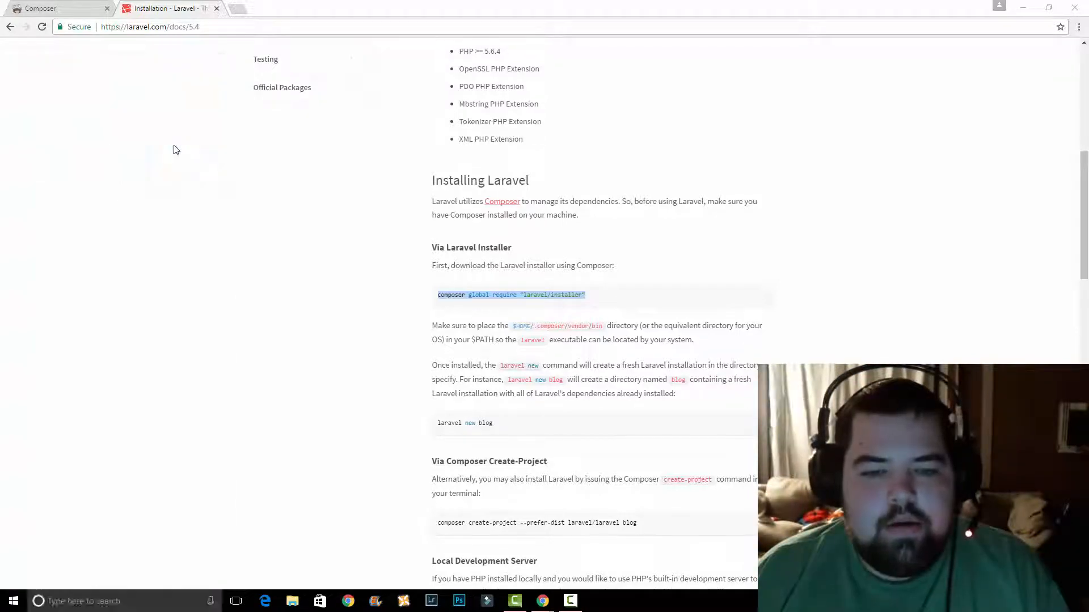
Step: Launch an administrator Command Prompt to run 'composer global require "laravel/installer"'
left_click(598, 601)
type("laravel new tutorial")
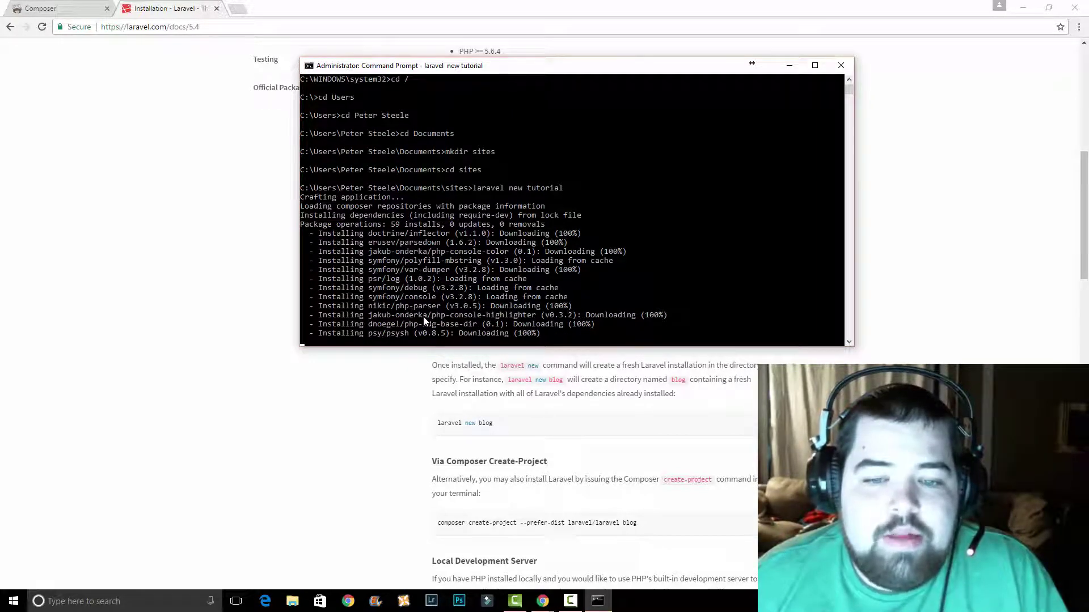